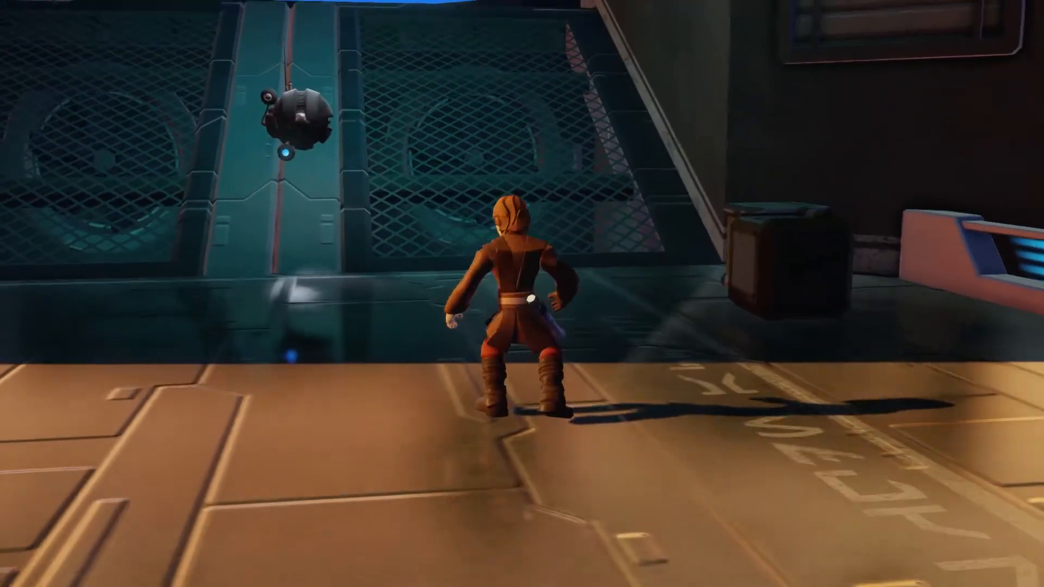
Step: Quit the Star Wars level through the Pause Menu and confirm Yes to exit play
key("Escape")
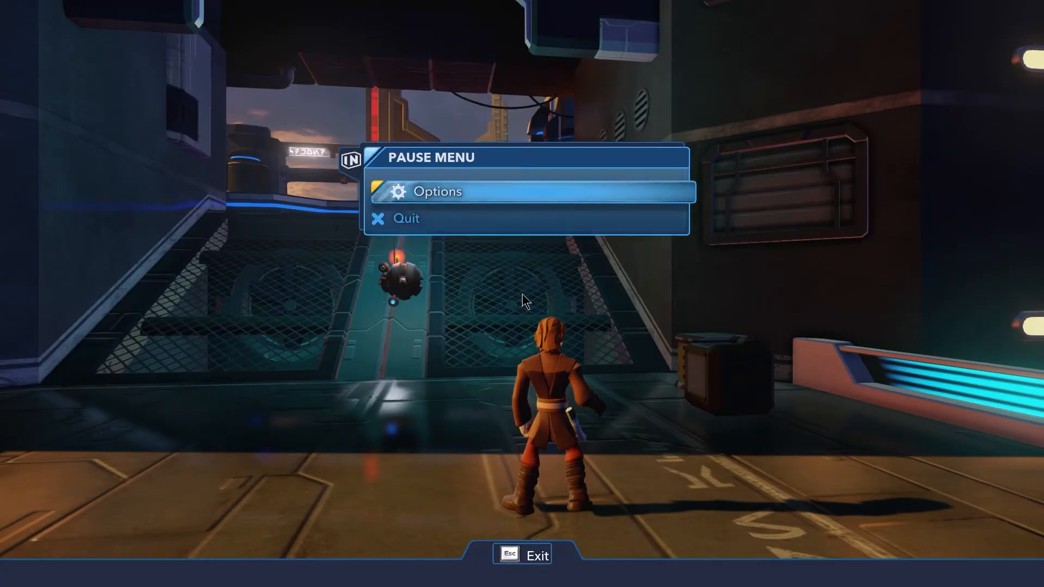
left_click(406, 218)
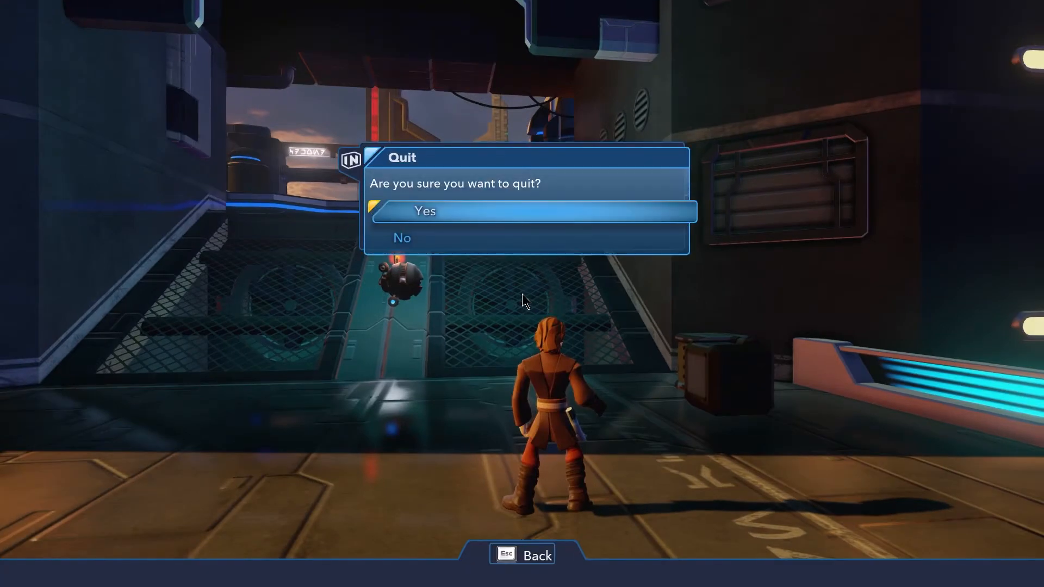
left_click(425, 211)
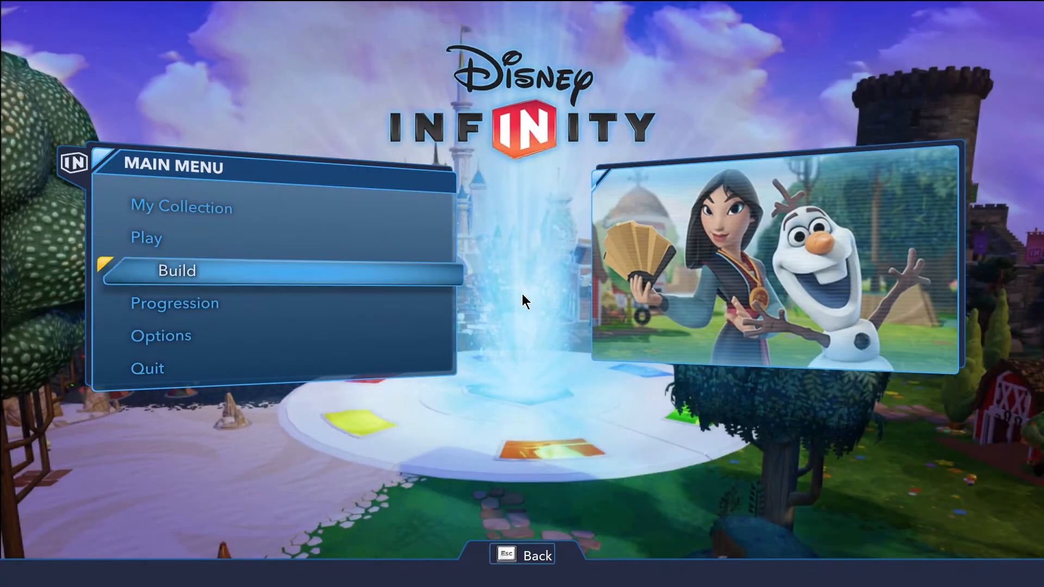
Step: From the Main Menu's Build options, go to the Toy Box Saves list
left_click(176, 270)
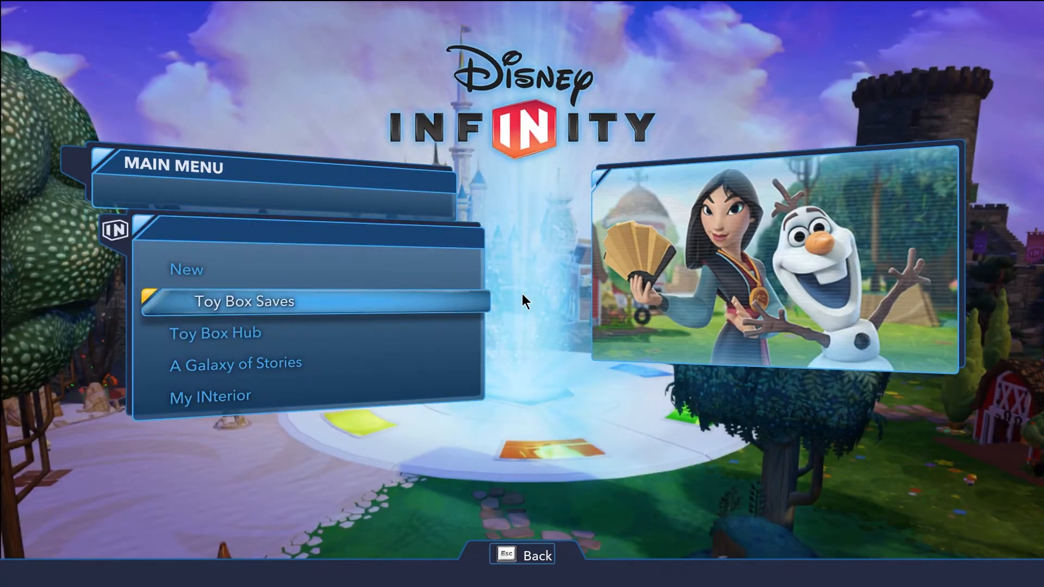
left_click(244, 301)
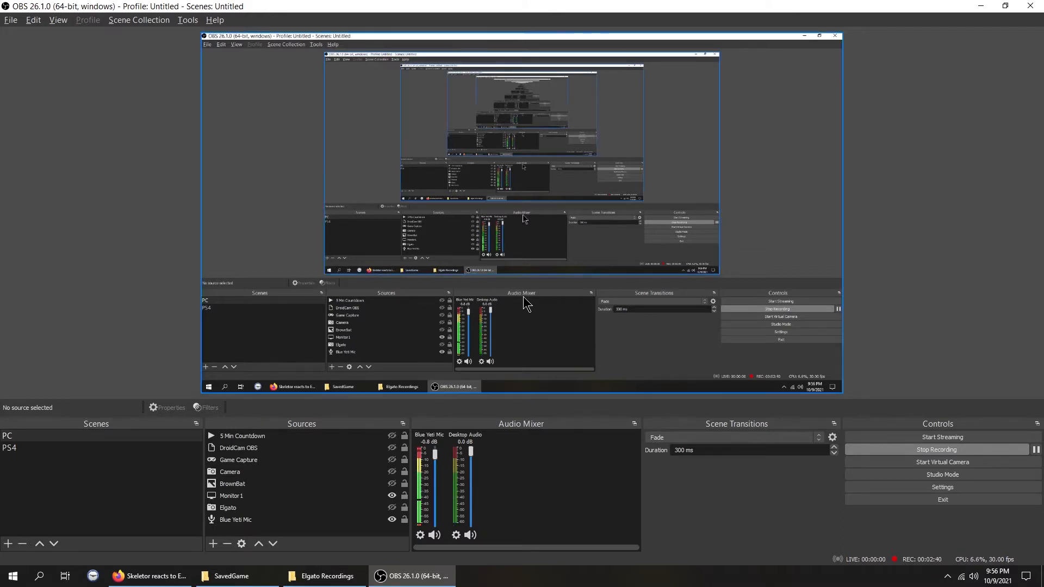
Step: Bring the SavedGame Explorer window forward and search Windows for 'this pc'
left_click(231, 576)
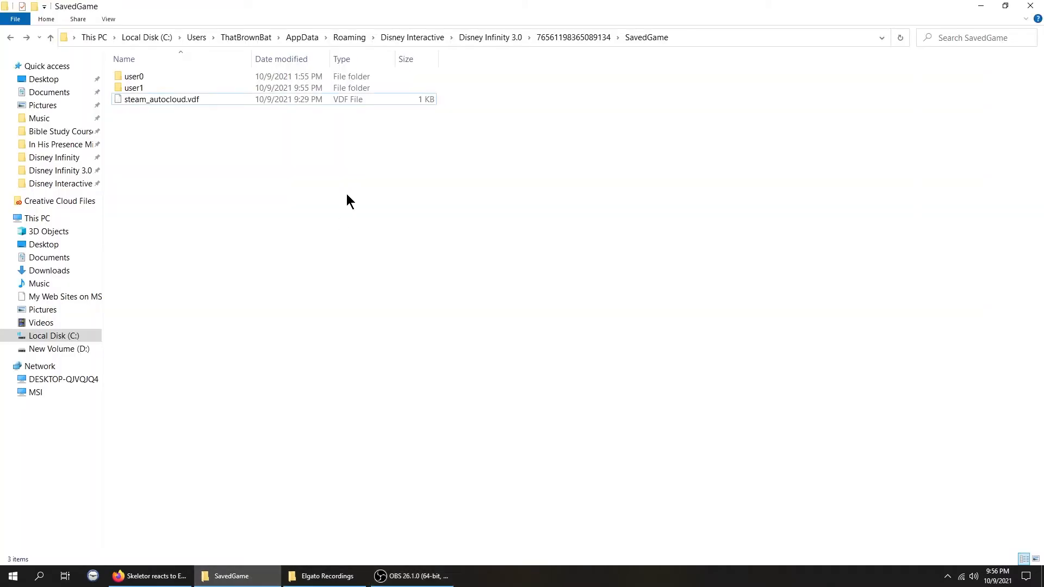
mouse_move(170, 87)
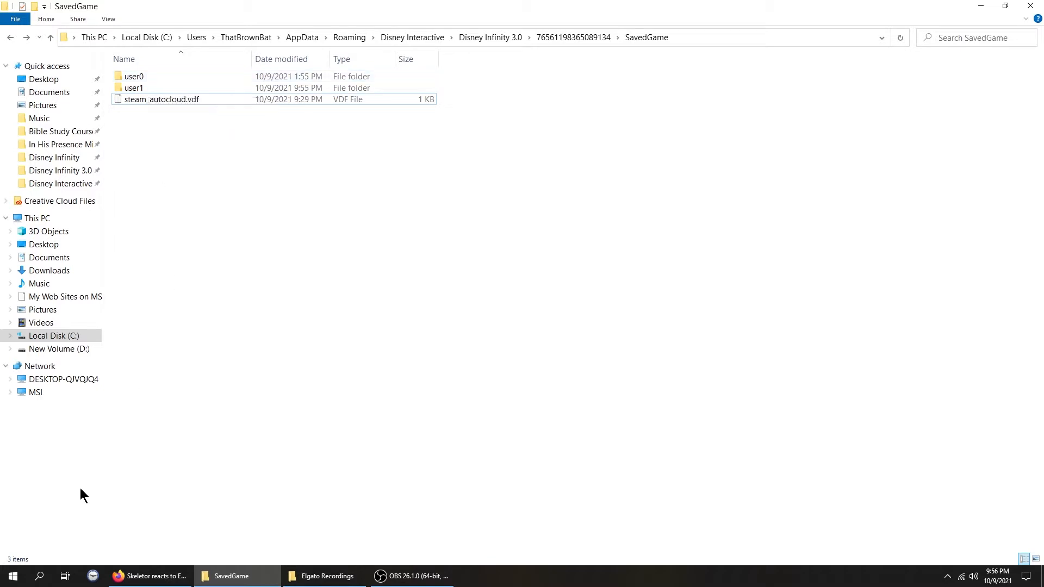
mouse_move(39, 576)
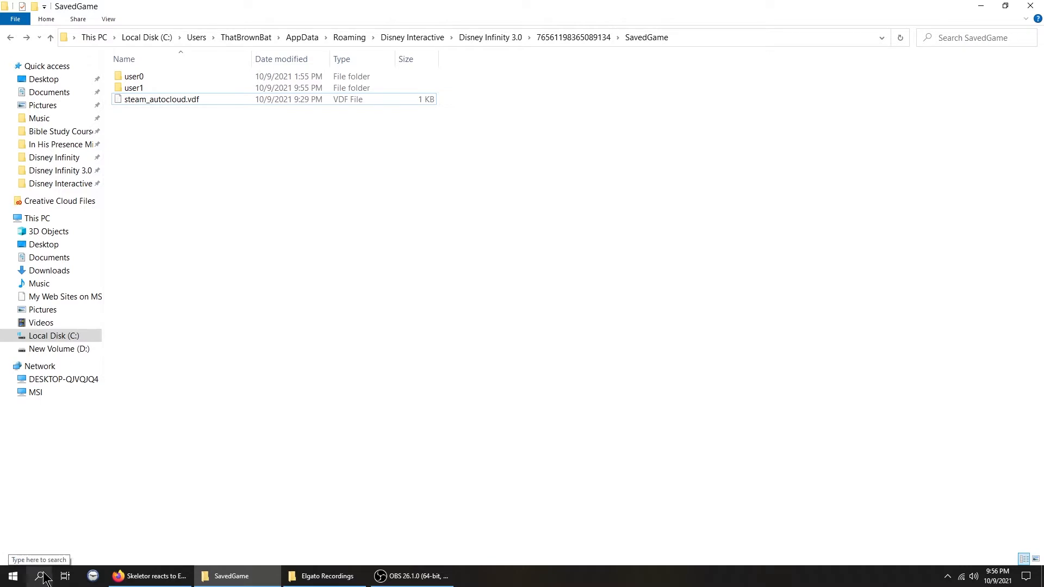
left_click(42, 576)
type("thi")
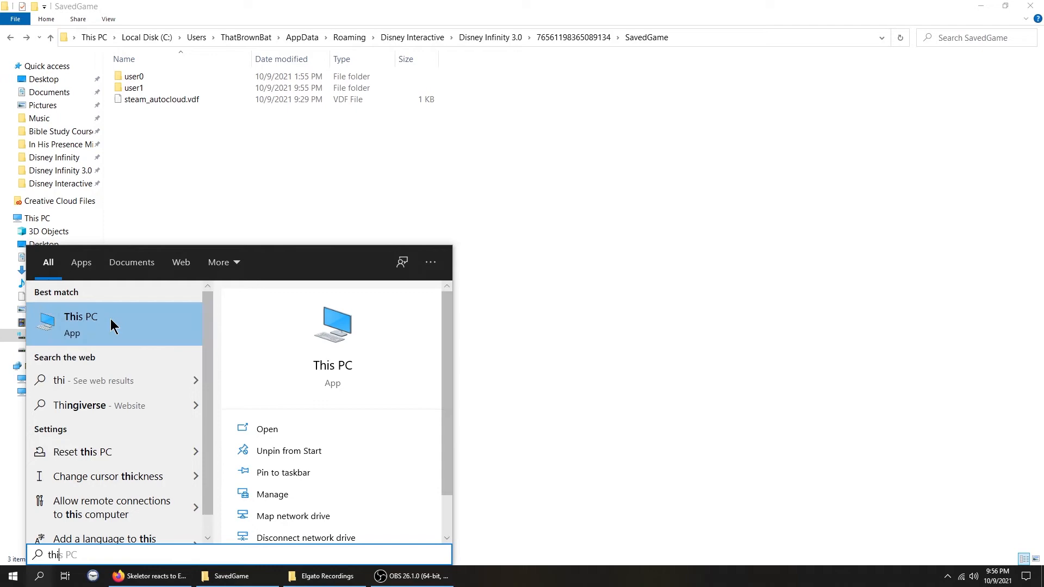
Step: Navigate from This PC through Local Disk (C:), AppData and Roaming to Disney Infinity 3.0
left_click(80, 324)
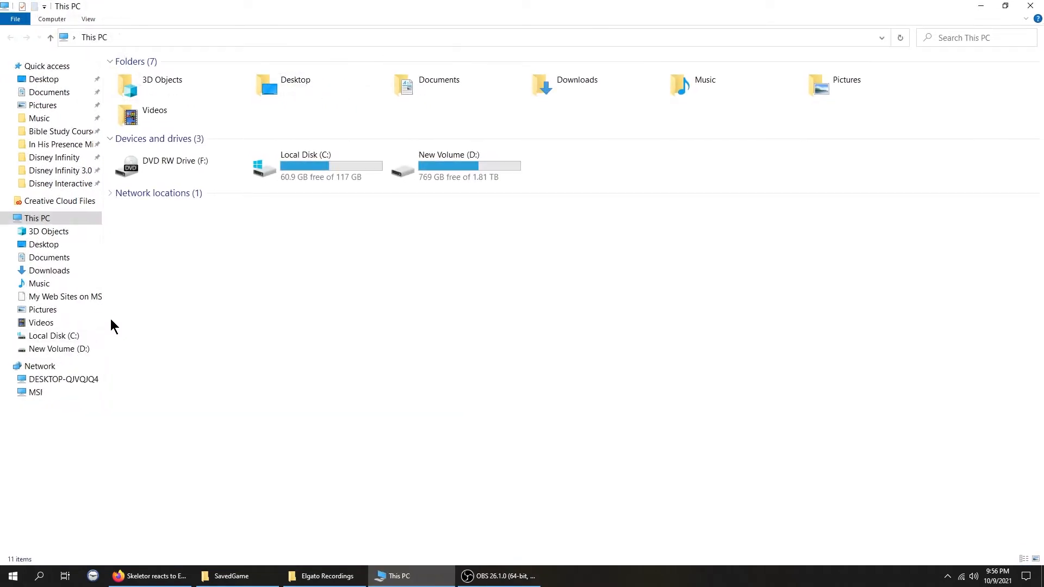
left_click(326, 166)
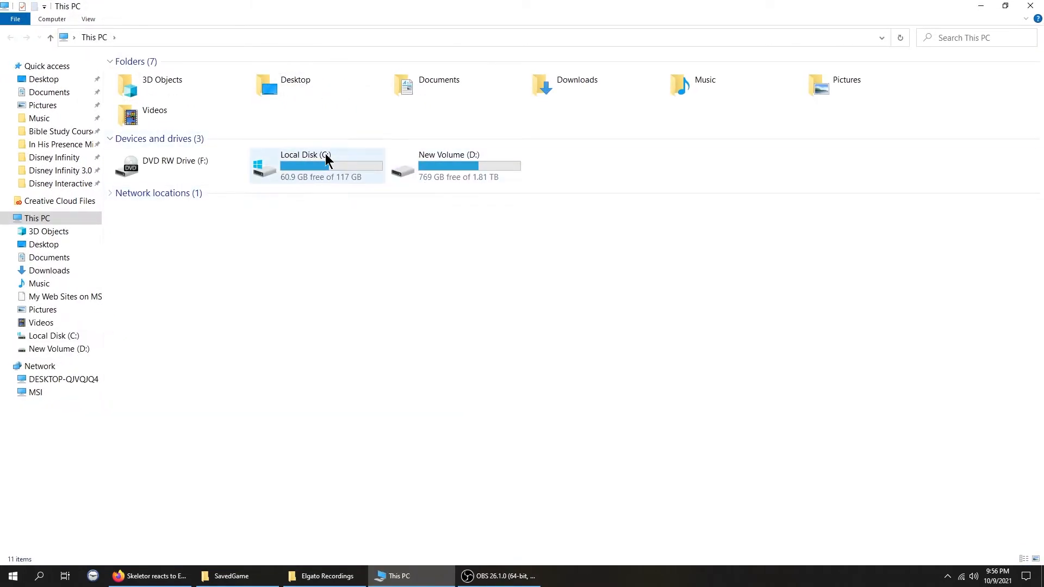
double_click(316, 164)
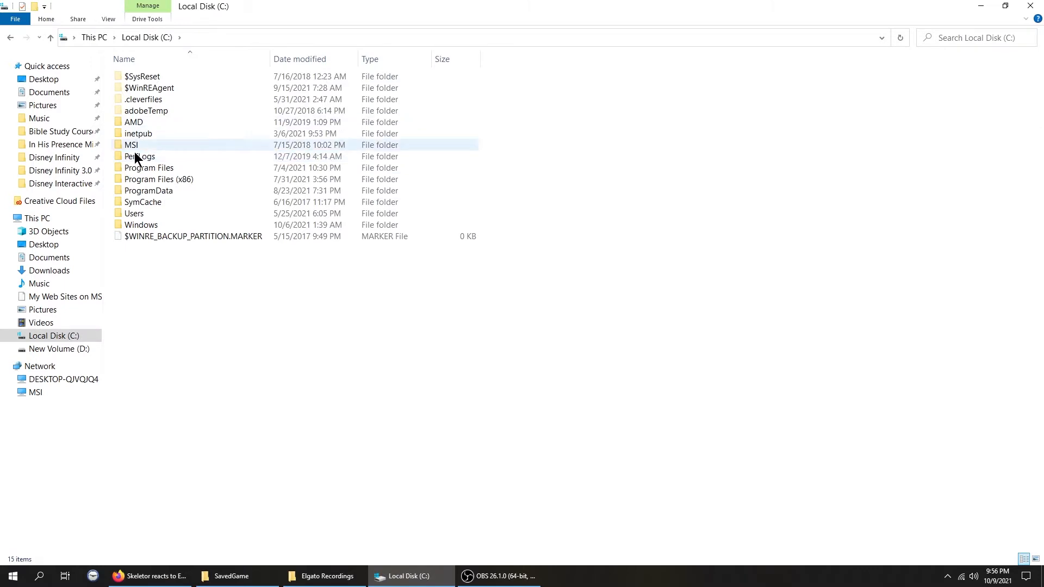
left_click(158, 179)
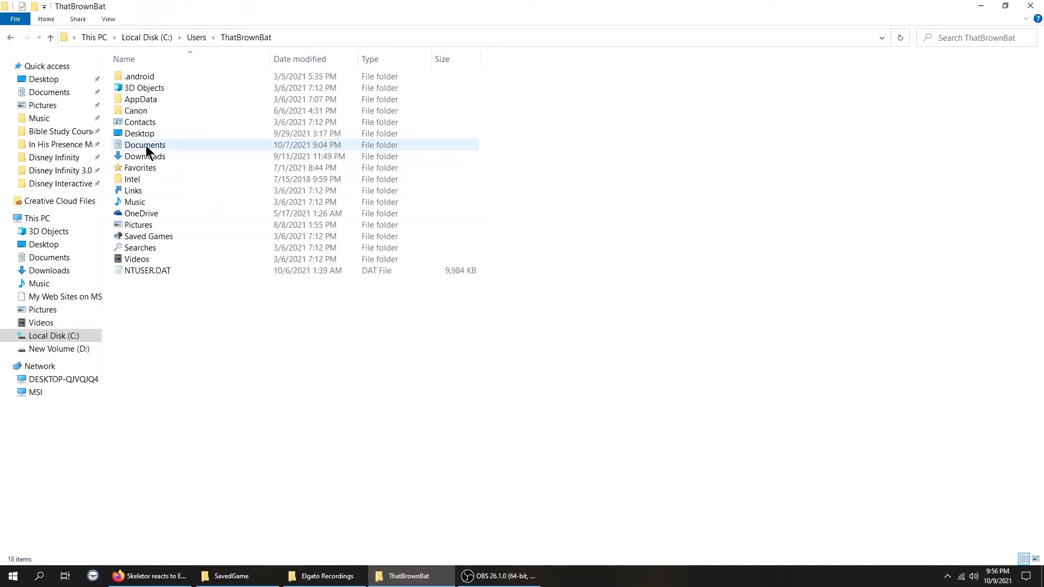
mouse_move(139, 225)
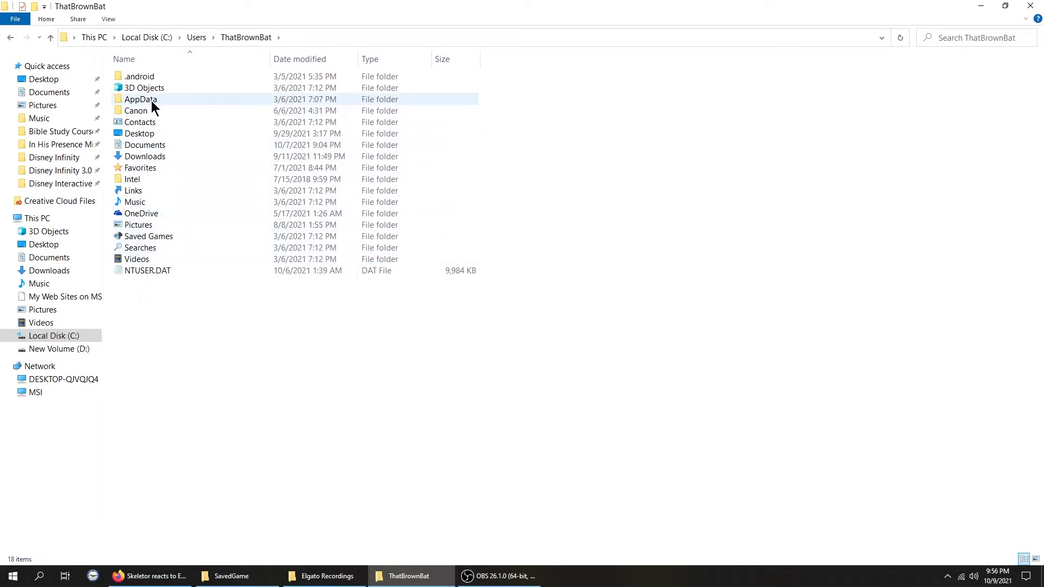
mouse_move(140, 99)
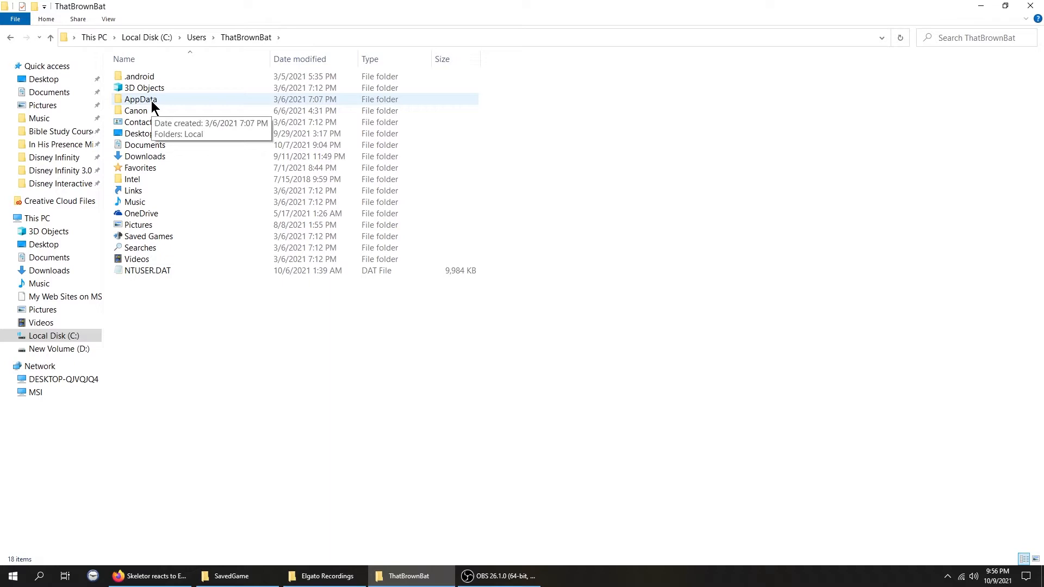
double_click(140, 99)
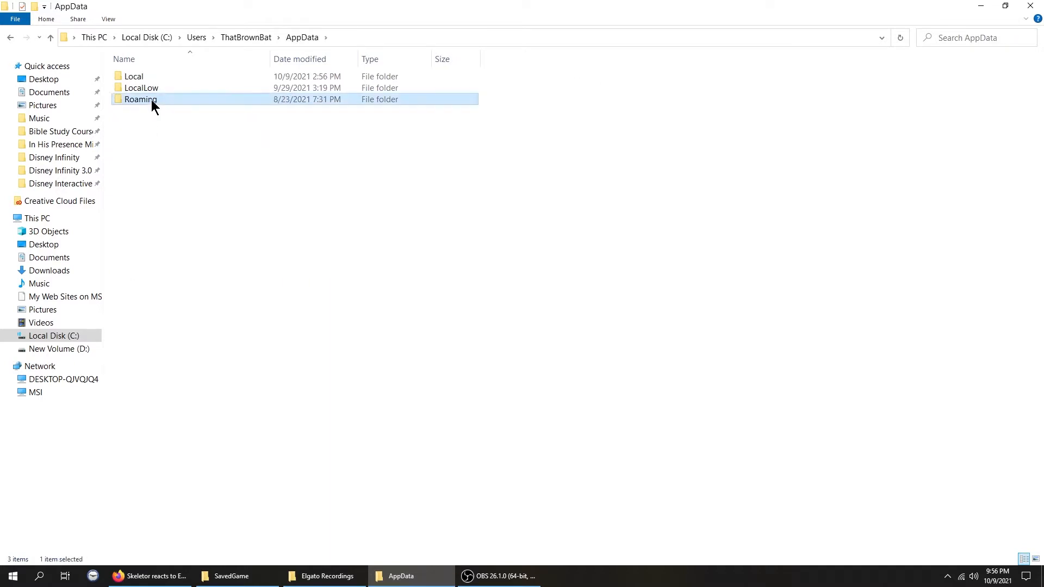
double_click(140, 99)
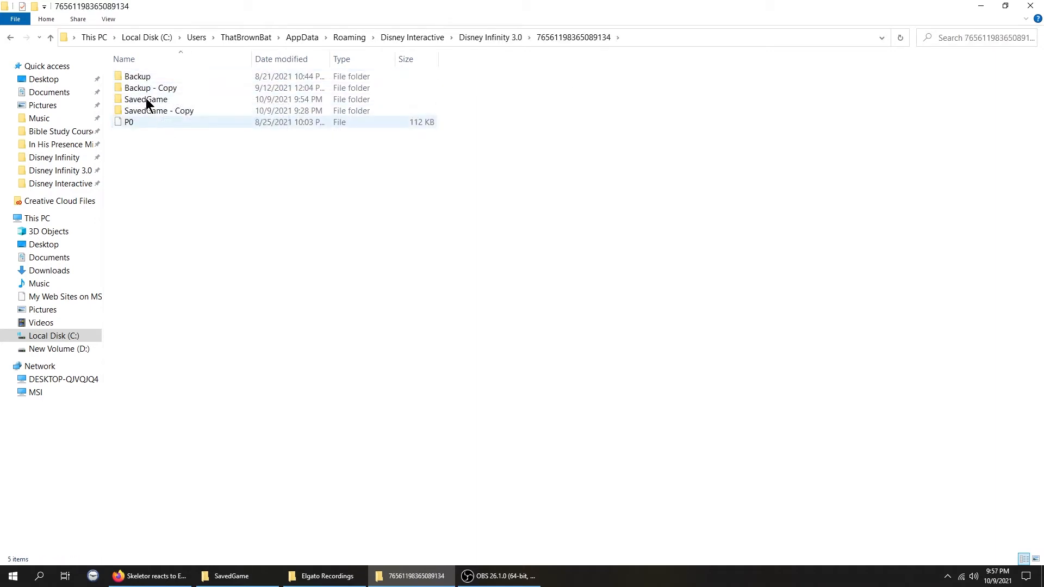
mouse_move(137, 76)
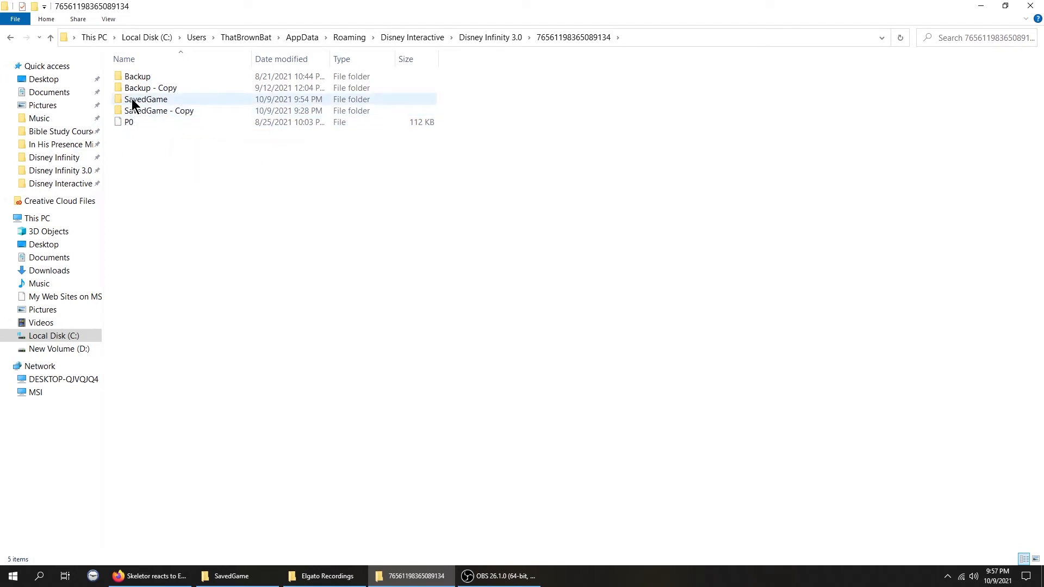
Step: Open SavedGame and browse through the user0 folder's save files
double_click(146, 98)
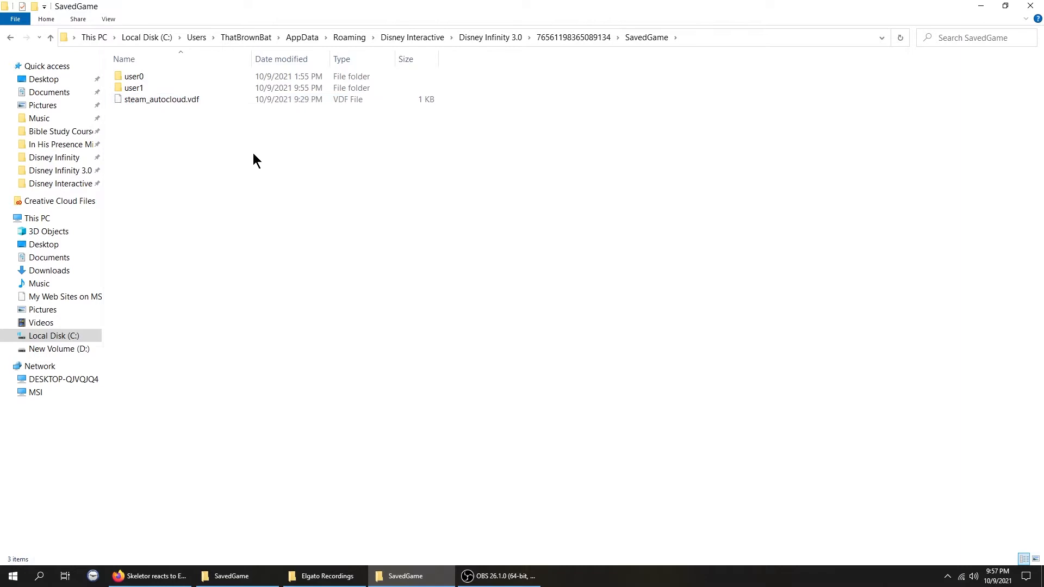
left_click(134, 87)
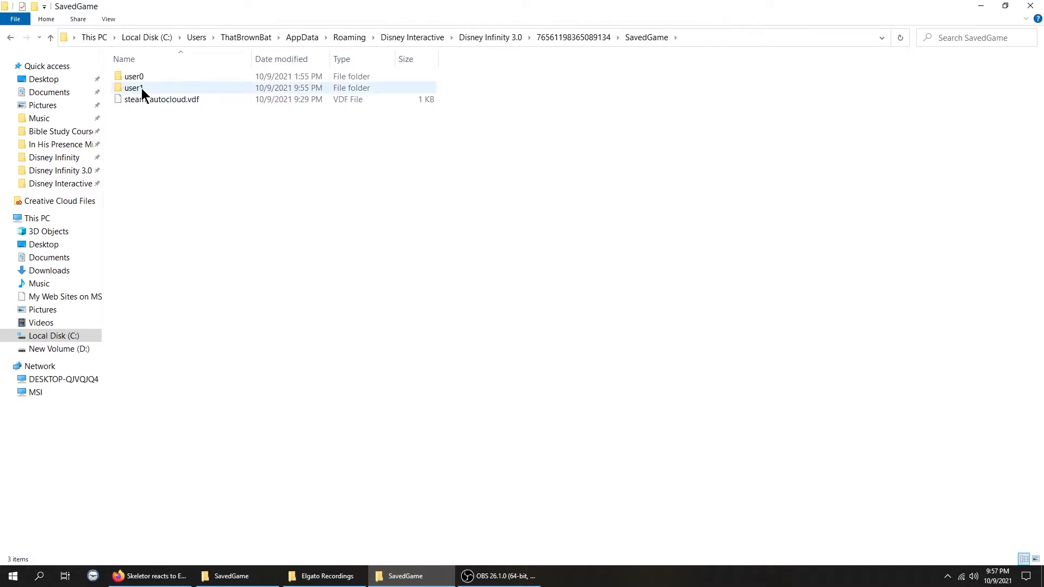
left_click(134, 76)
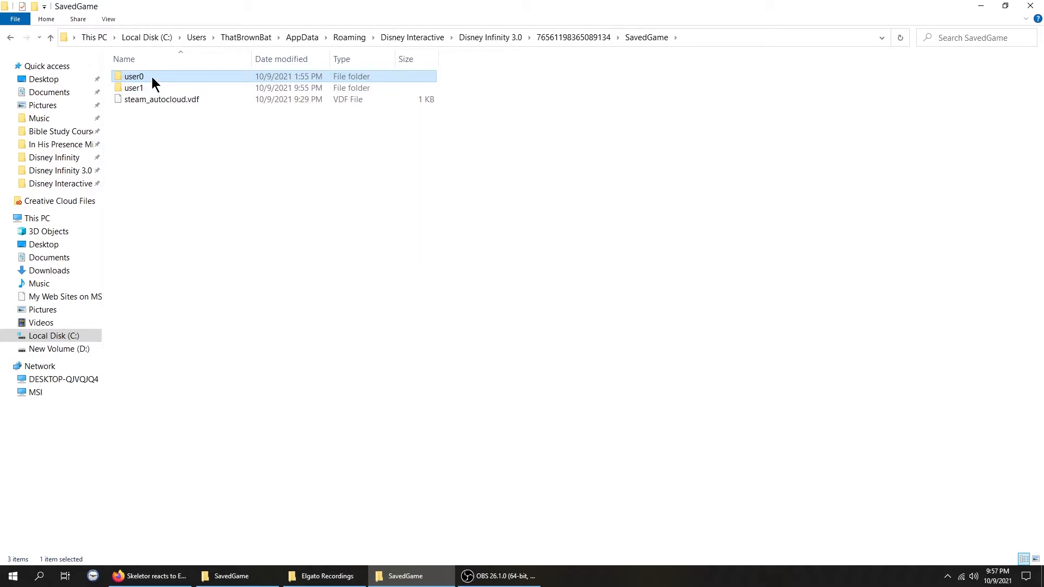
mouse_move(140, 76)
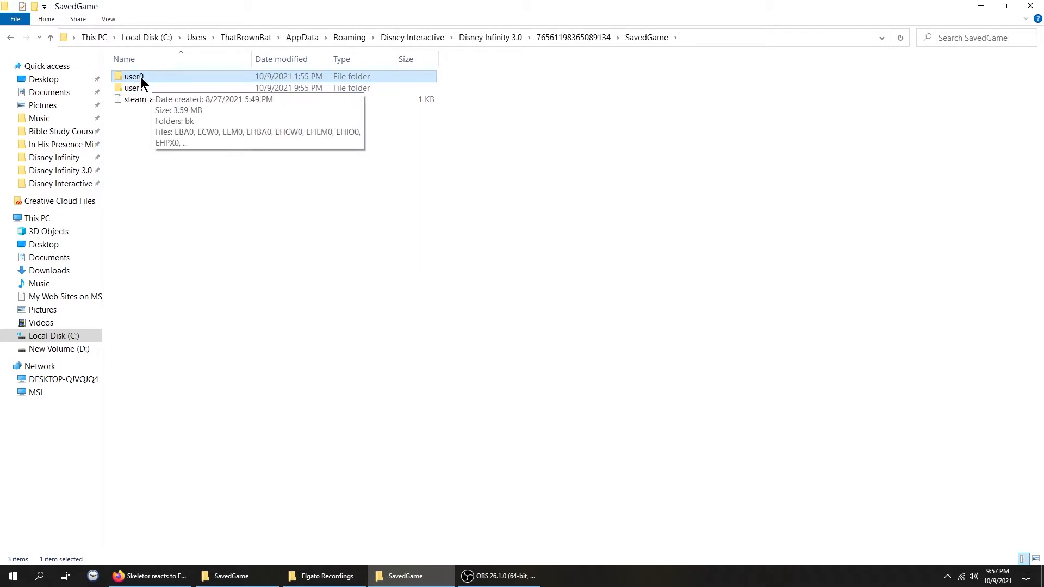
mouse_move(147, 84)
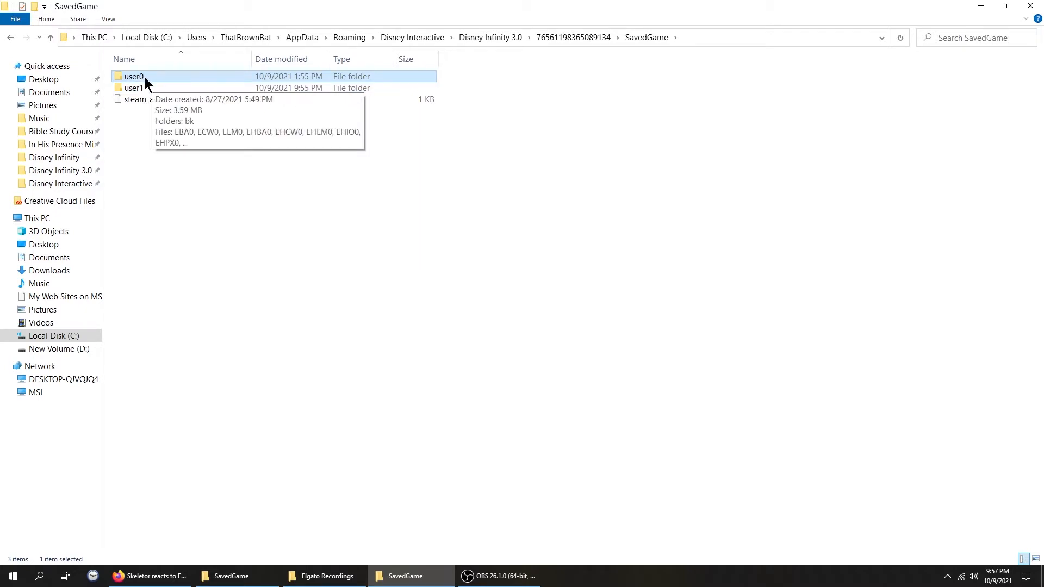
double_click(133, 76)
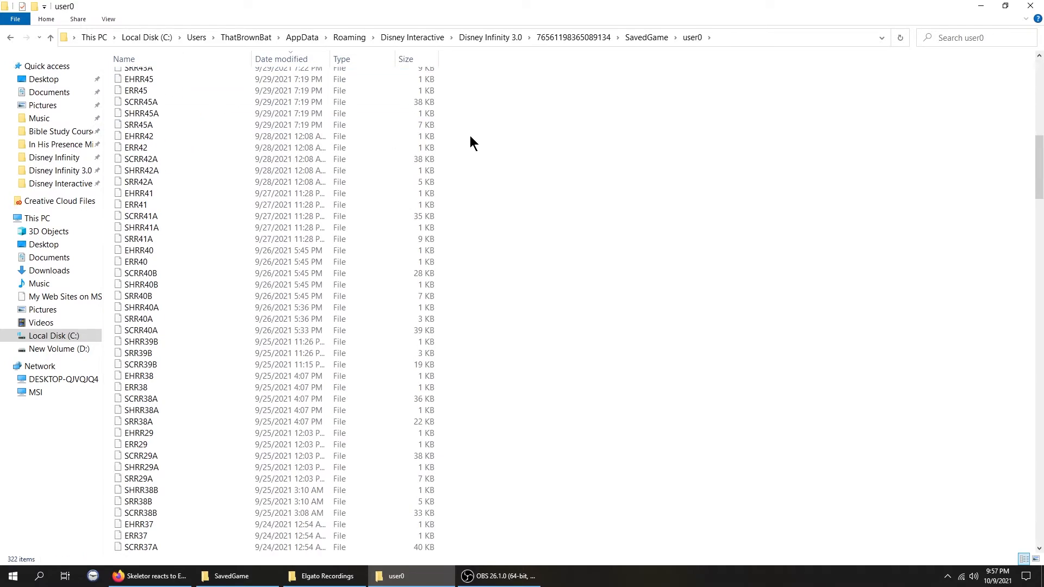
scroll("down", 3)
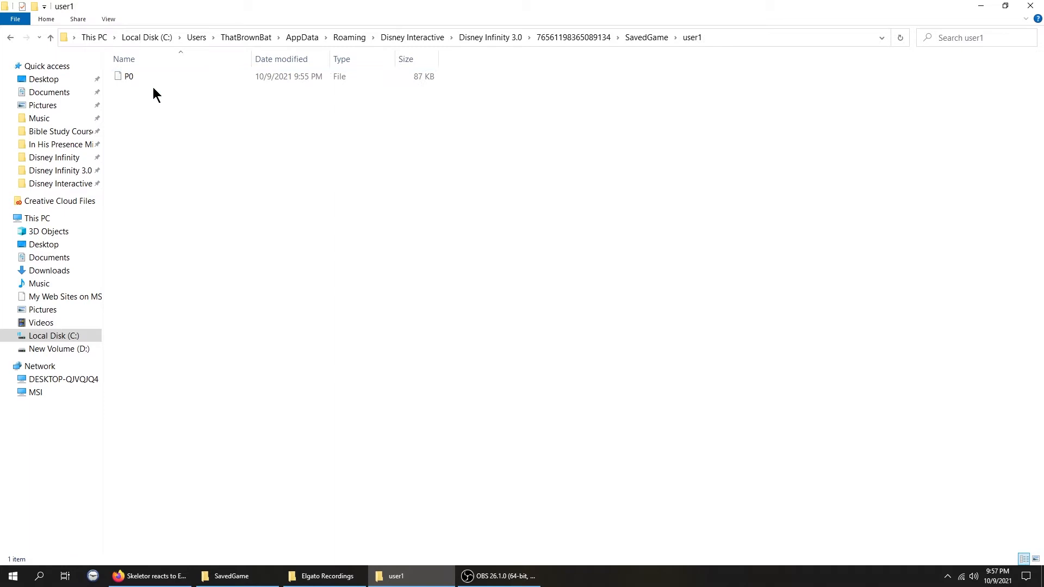
Step: Check that user1 holds only P0, then reopen user0 with its 322 files
left_click(48, 38)
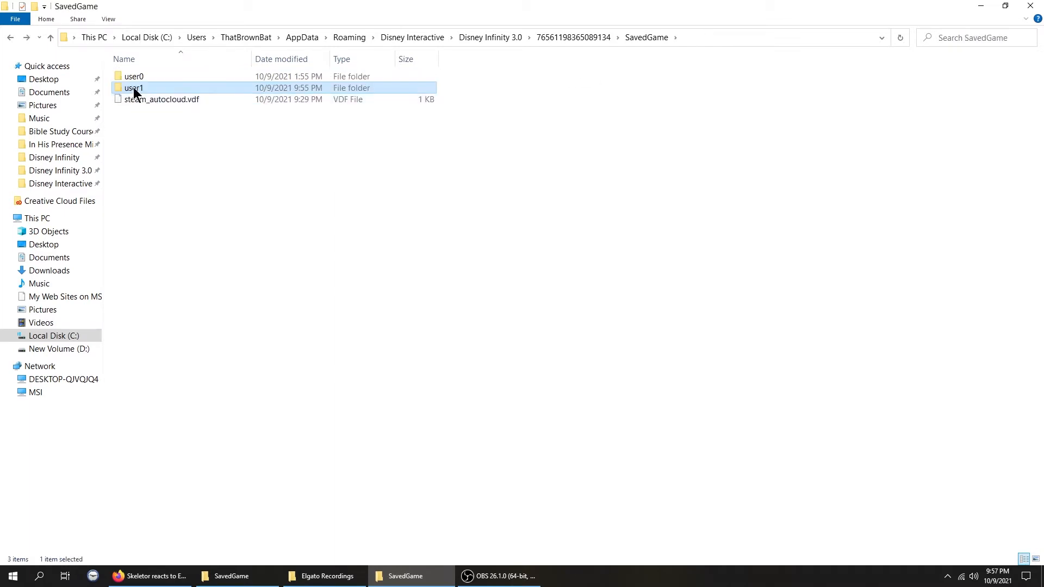
mouse_move(134, 87)
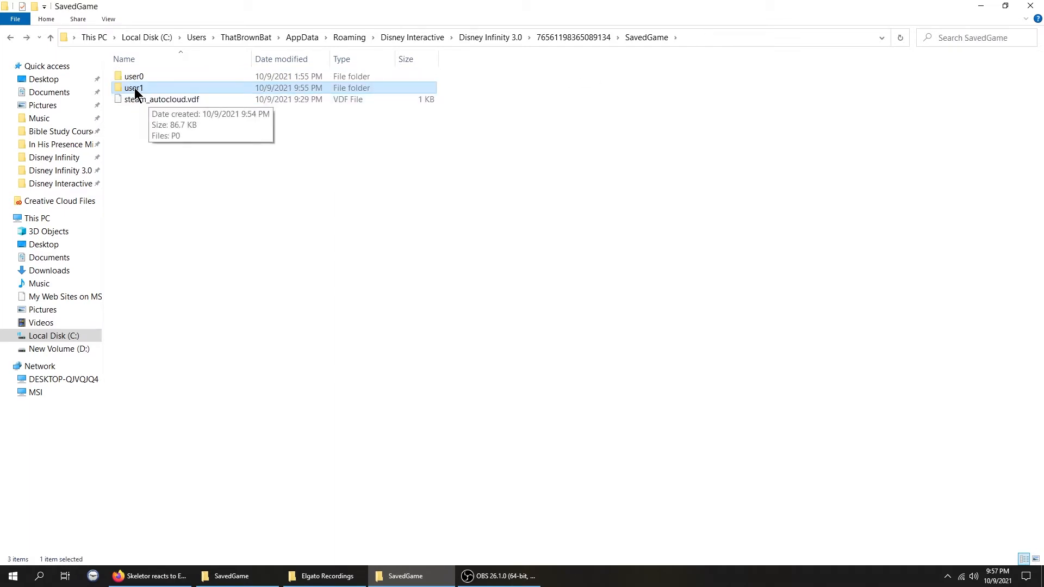
double_click(134, 87)
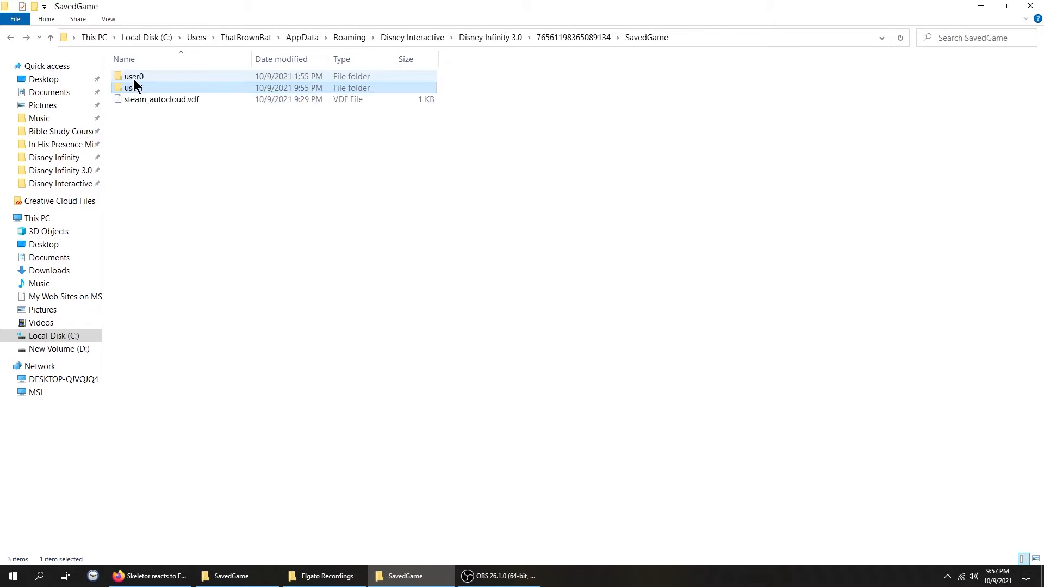
mouse_move(133, 87)
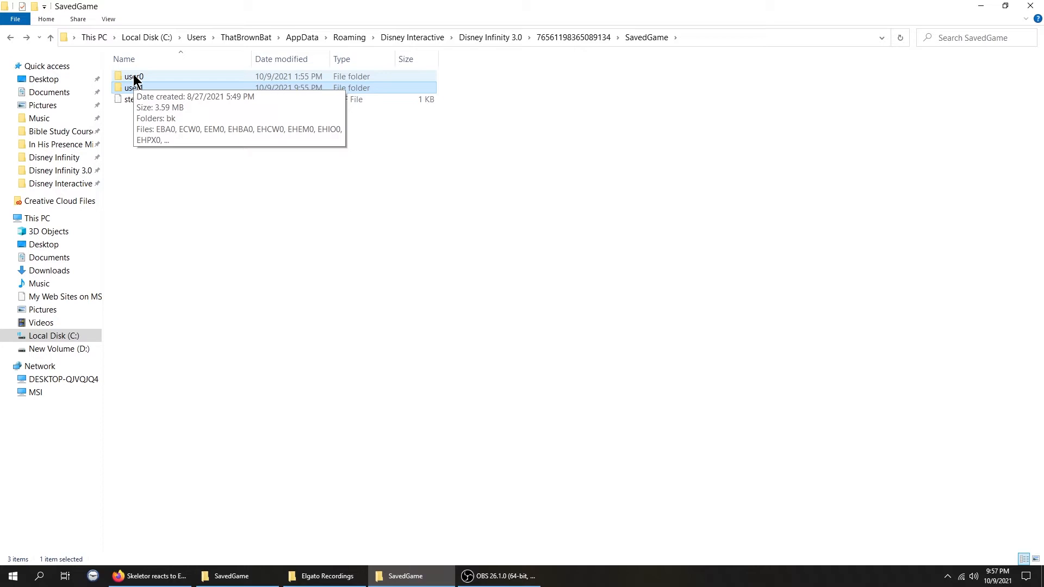
double_click(134, 77)
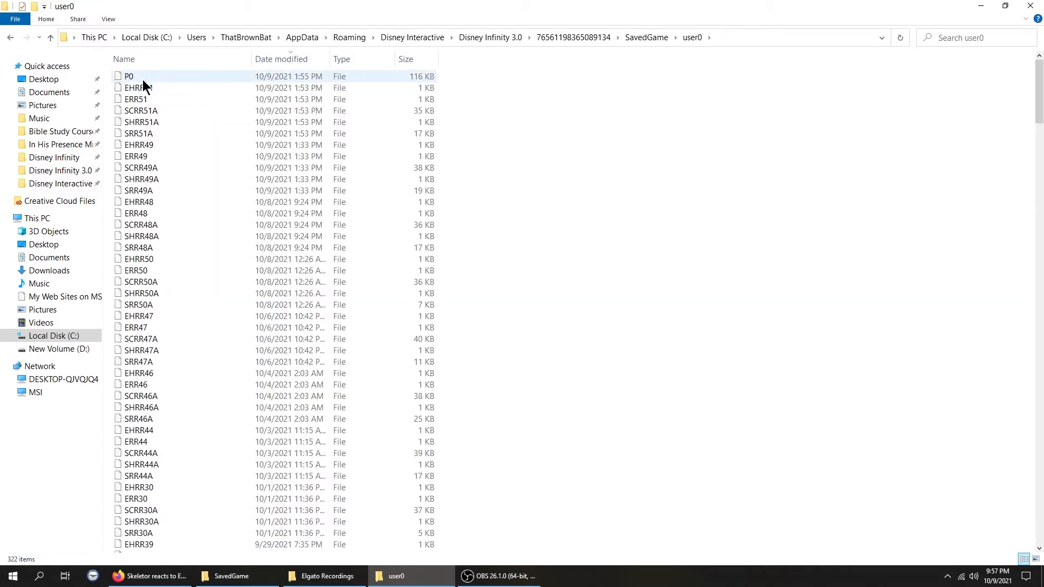
mouse_move(129, 76)
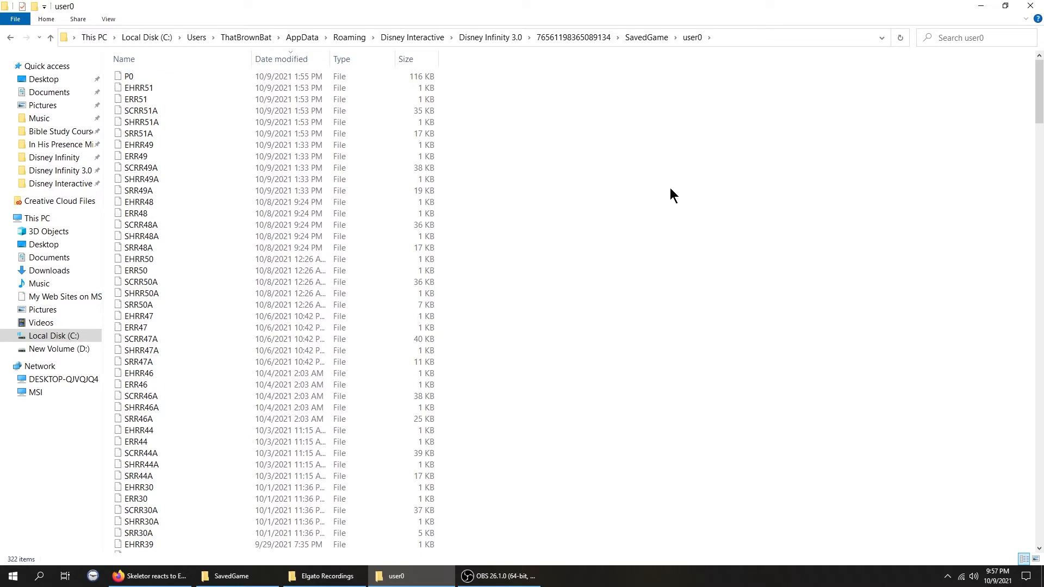
Step: Select and copy all user0 save files, then return to SavedGame and pick user1
key("ctrl+a")
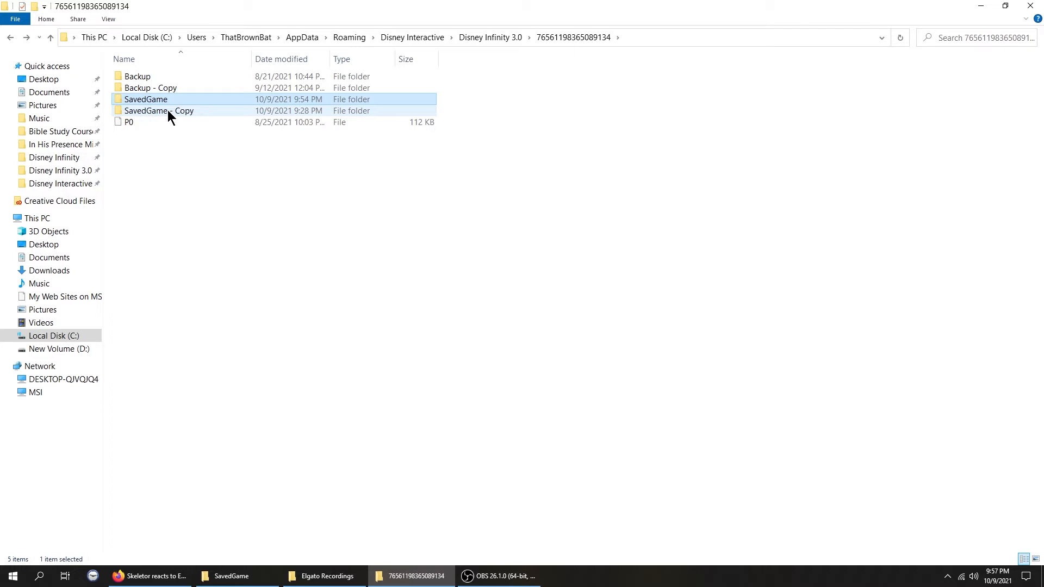
left_click(160, 111)
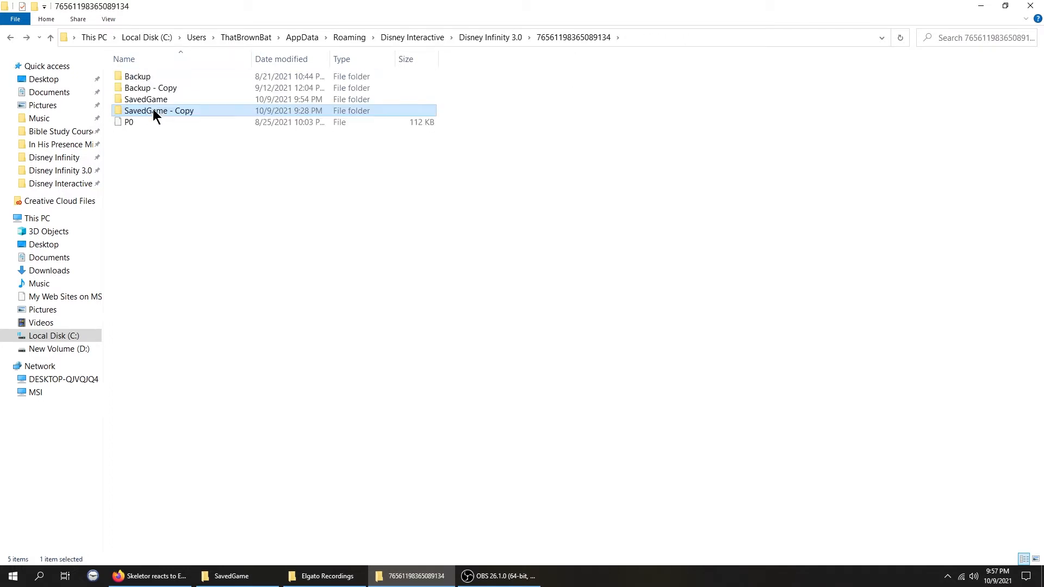
double_click(145, 99)
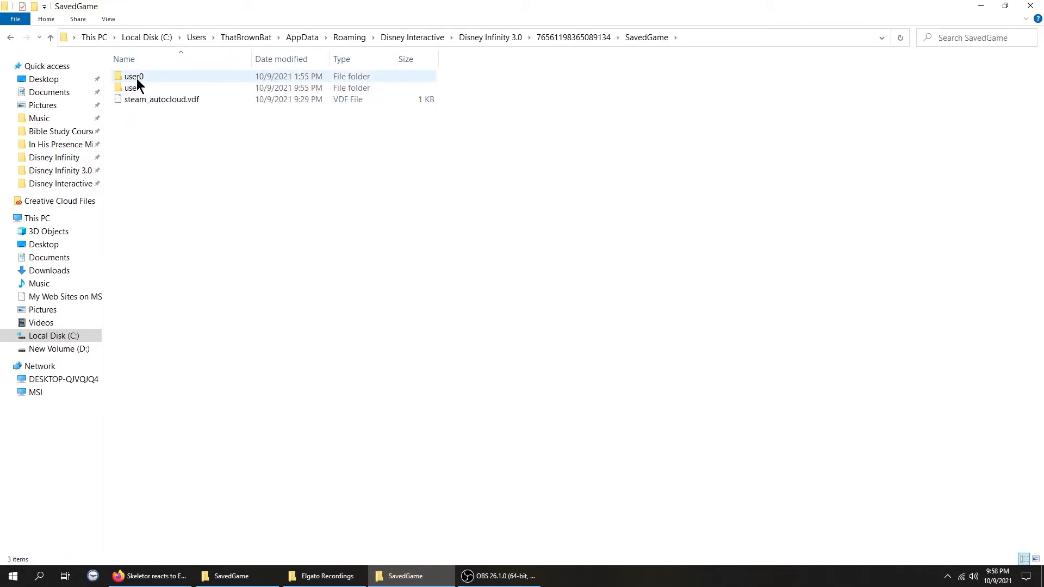
left_click(133, 87)
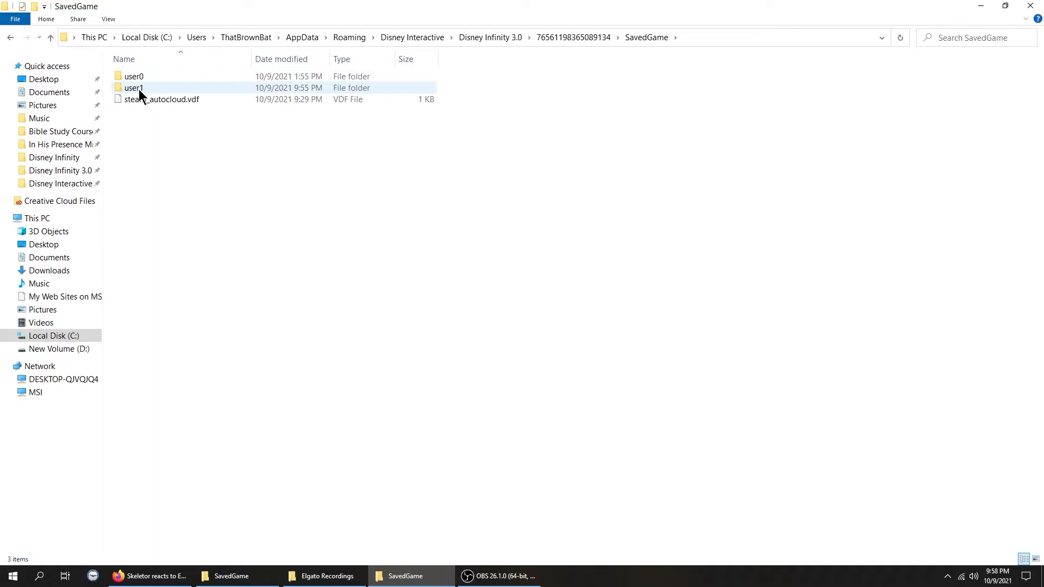
Step: Paste the user0 saves into user1, replacing the existing P0 file
double_click(134, 87)
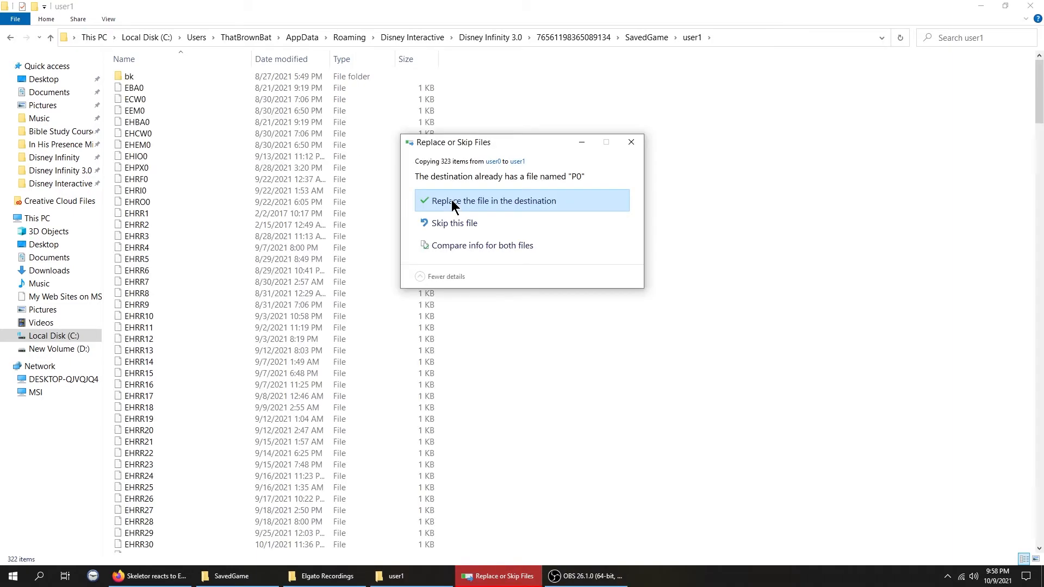
left_click(493, 201)
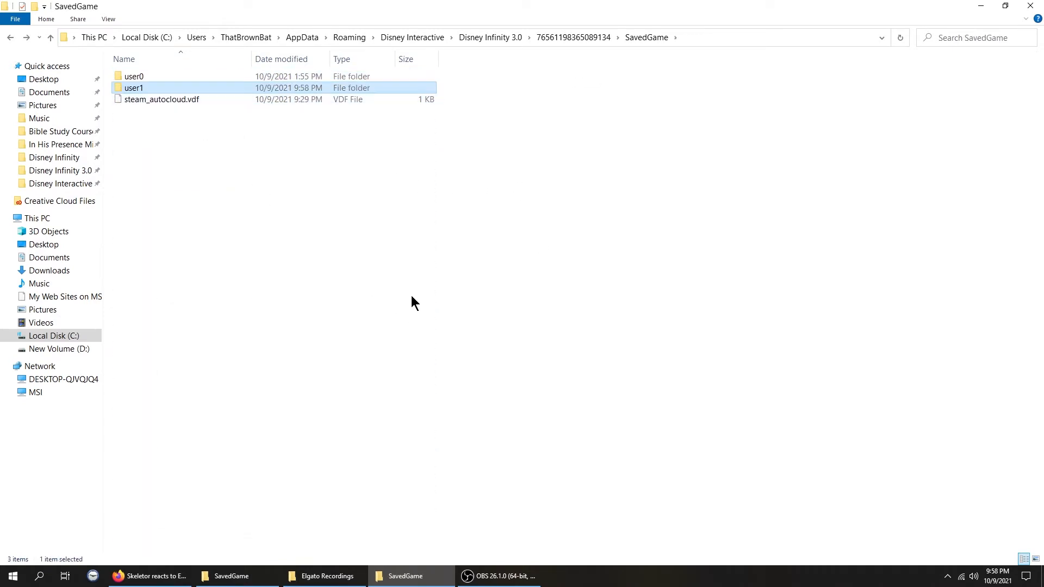
left_click(12, 576)
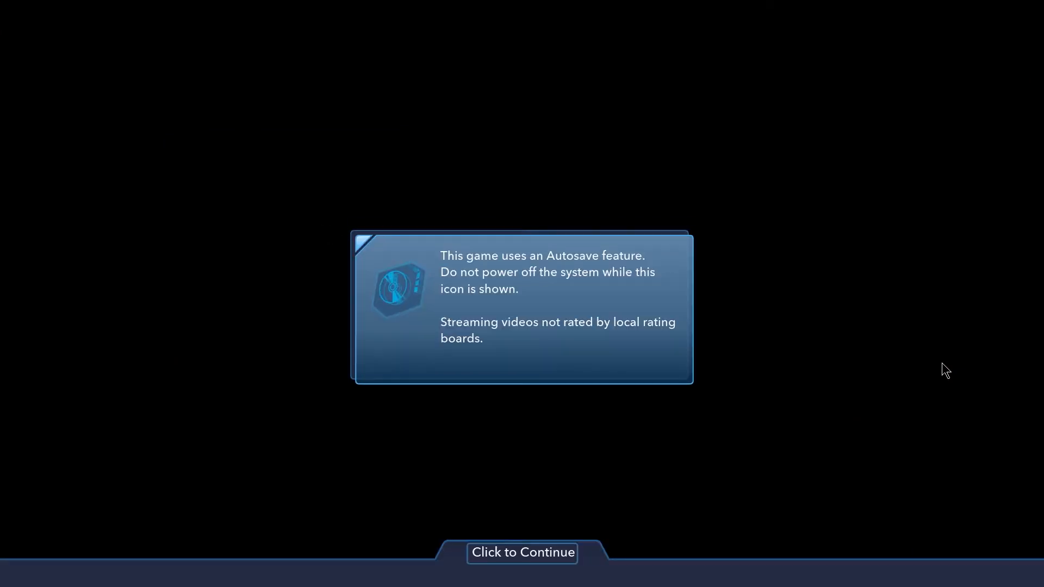
Step: Dismiss the autosave notice and preview the CV II Swamp Test save in Toy Box Load Game
left_click(522, 552)
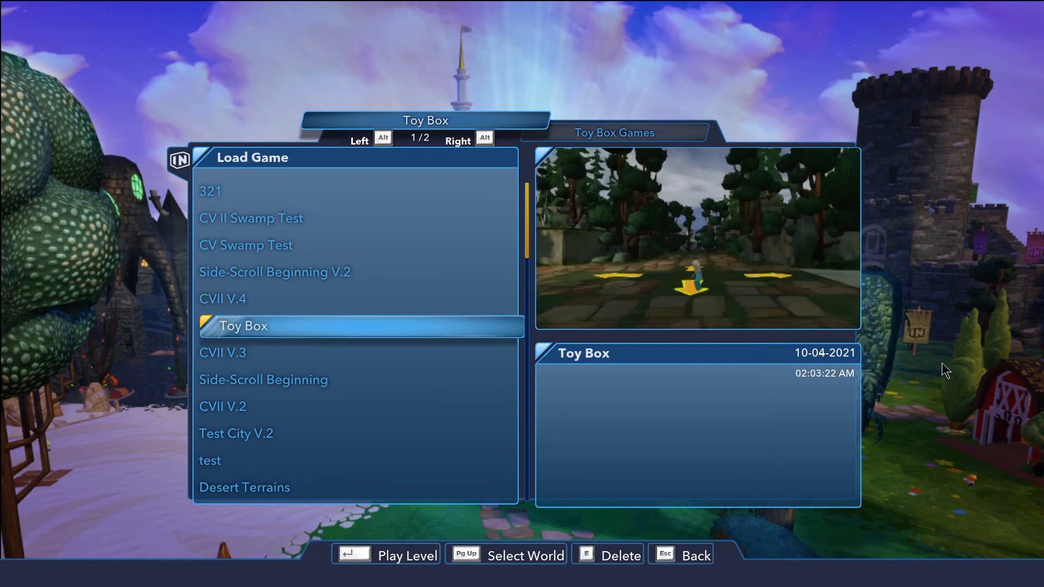
left_click(270, 217)
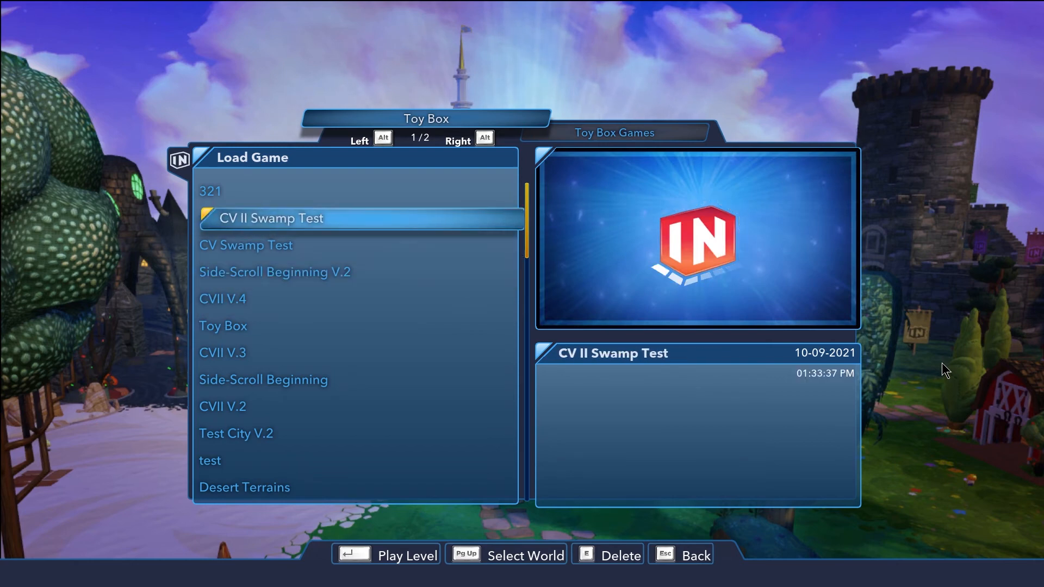